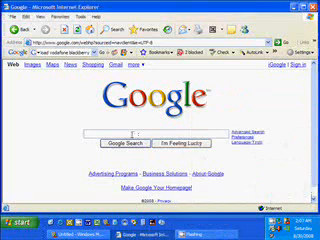
pyautogui.write('software')
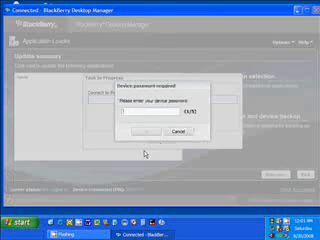
pyautogui.write('••')
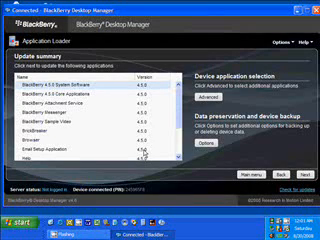
pyautogui.scroll(-3)
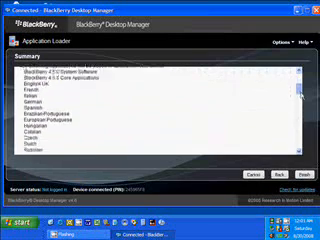
pyautogui.scroll(-3)
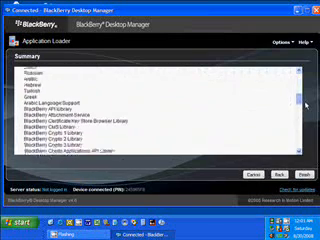
pyautogui.scroll(-3)
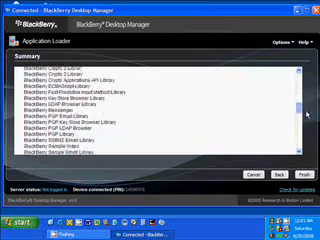
pyautogui.scroll(-3)
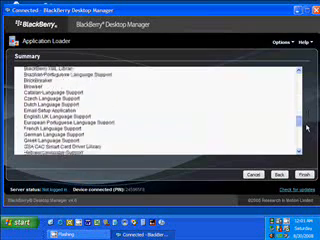
pyautogui.scroll(-3)
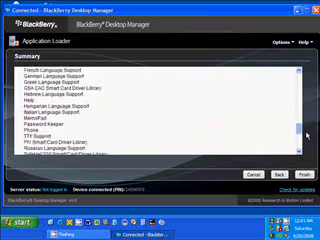
pyautogui.scroll(-3)
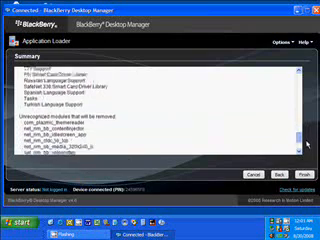
pyautogui.scroll(-3)
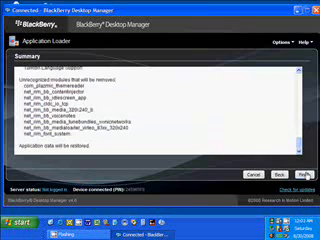